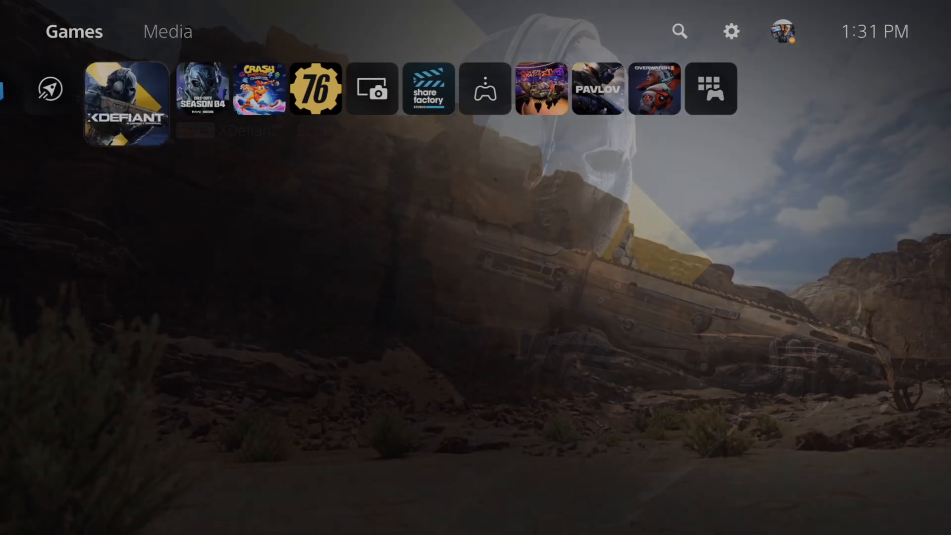
Open Settings from the home screen and go to Users and Accounts.
{"action": "left_click", "coordinate": [126, 103]}
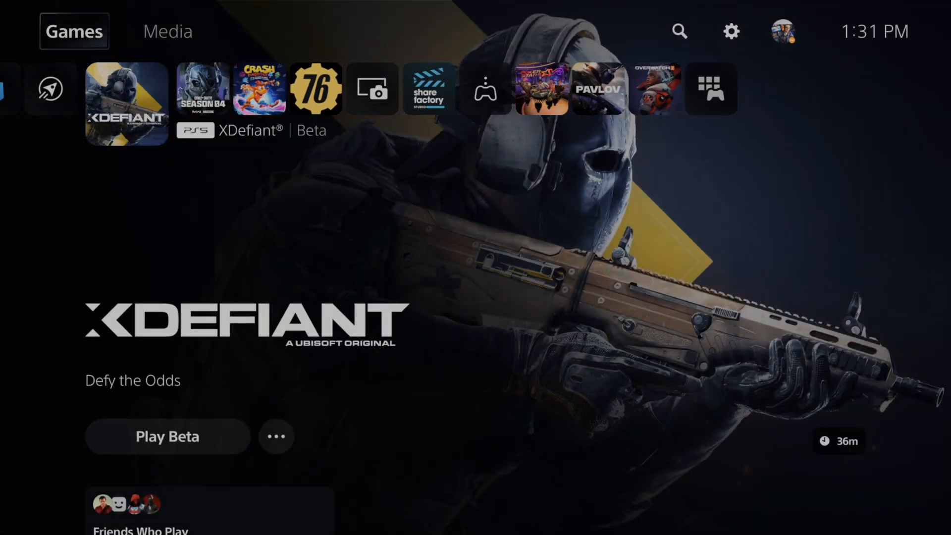
{"action": "left_click", "coordinate": [731, 32]}
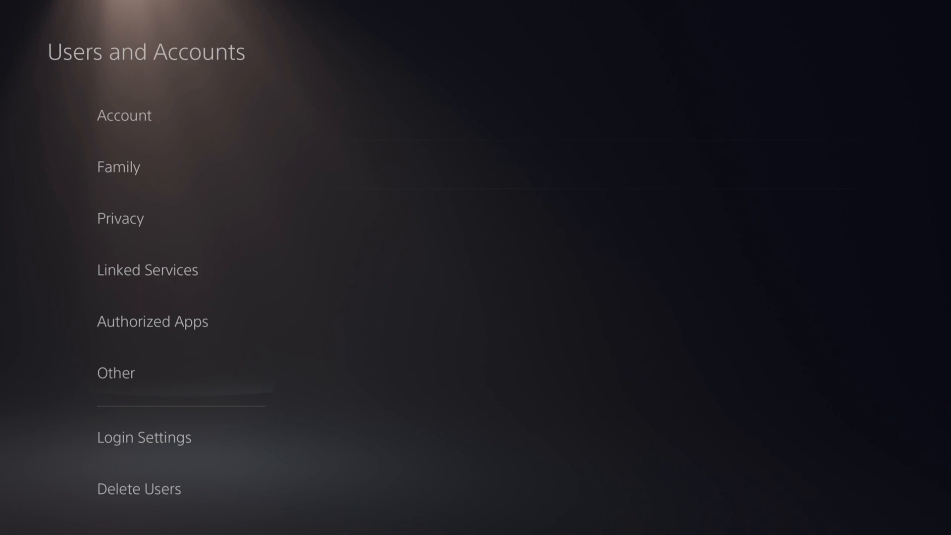
Set a PS5 login passcode in Login Settings, confirming it twice.
{"action": "left_click", "coordinate": [143, 437]}
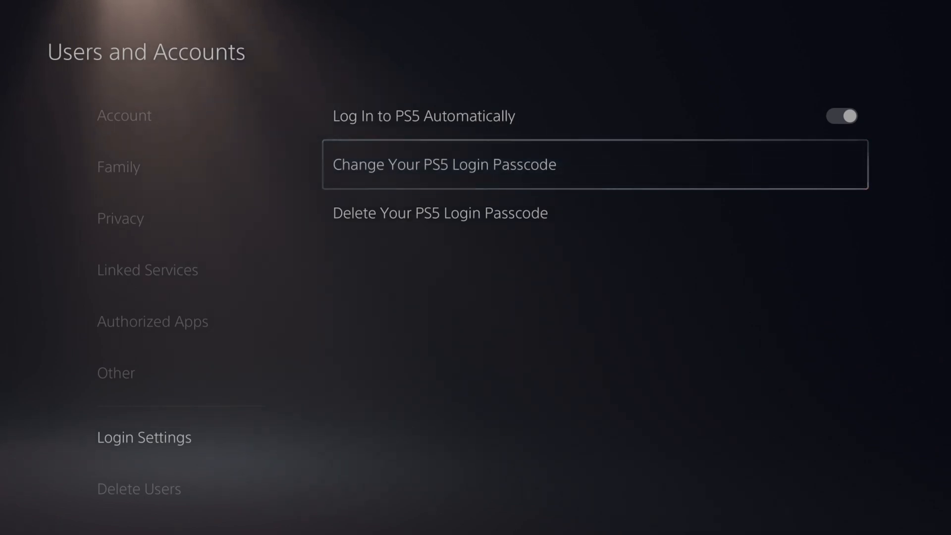
{"action": "scroll", "scroll_direction": "down", "scroll_amount": 3}
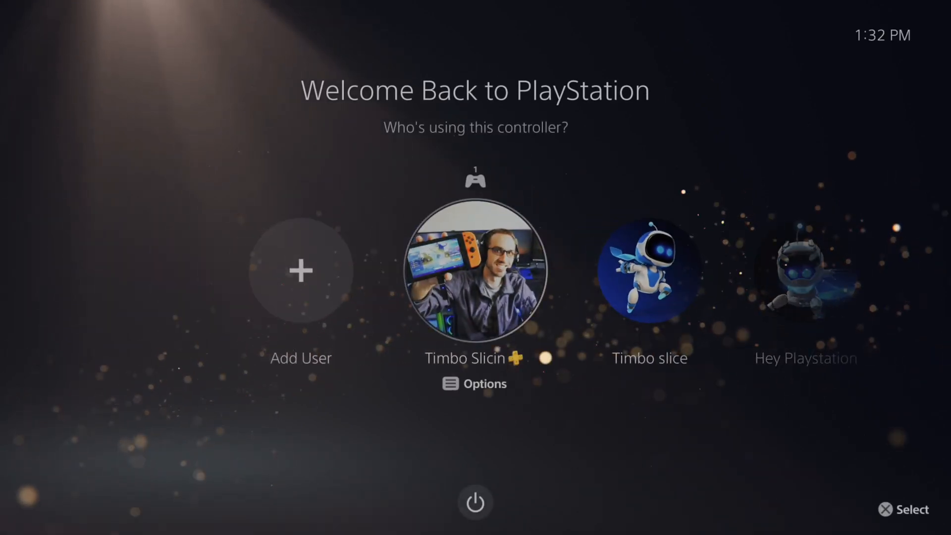
Choose the passcode-protected profile on the Welcome Back screen.
{"action": "left_click", "coordinate": [474, 269]}
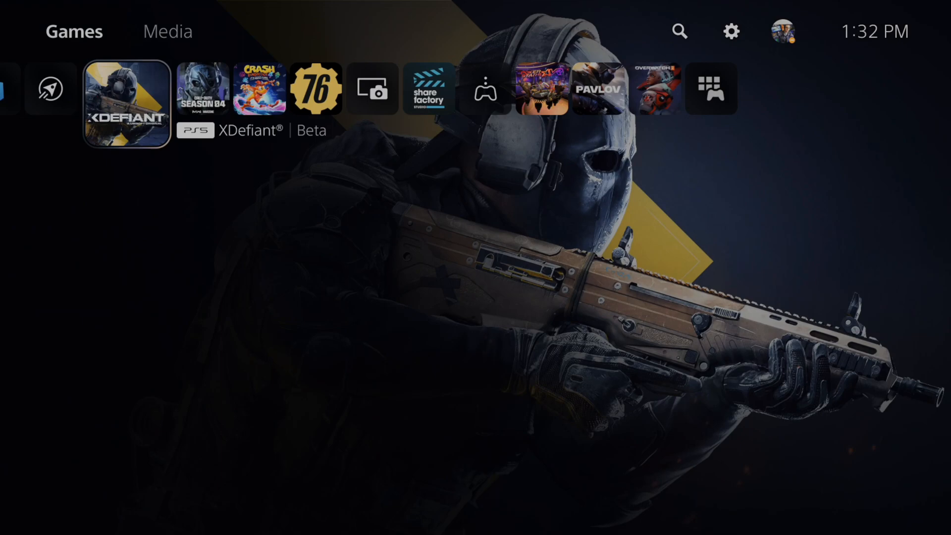
Enter the login passcode and land on the Games home screen at Crash Bandicoot 4.
{"action": "scroll", "scroll_direction": "right", "scroll_amount": 3}
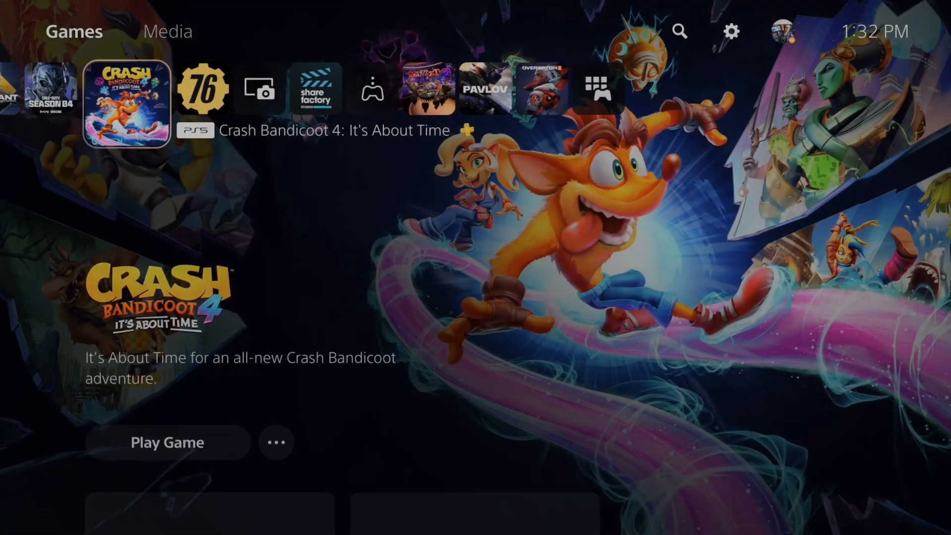